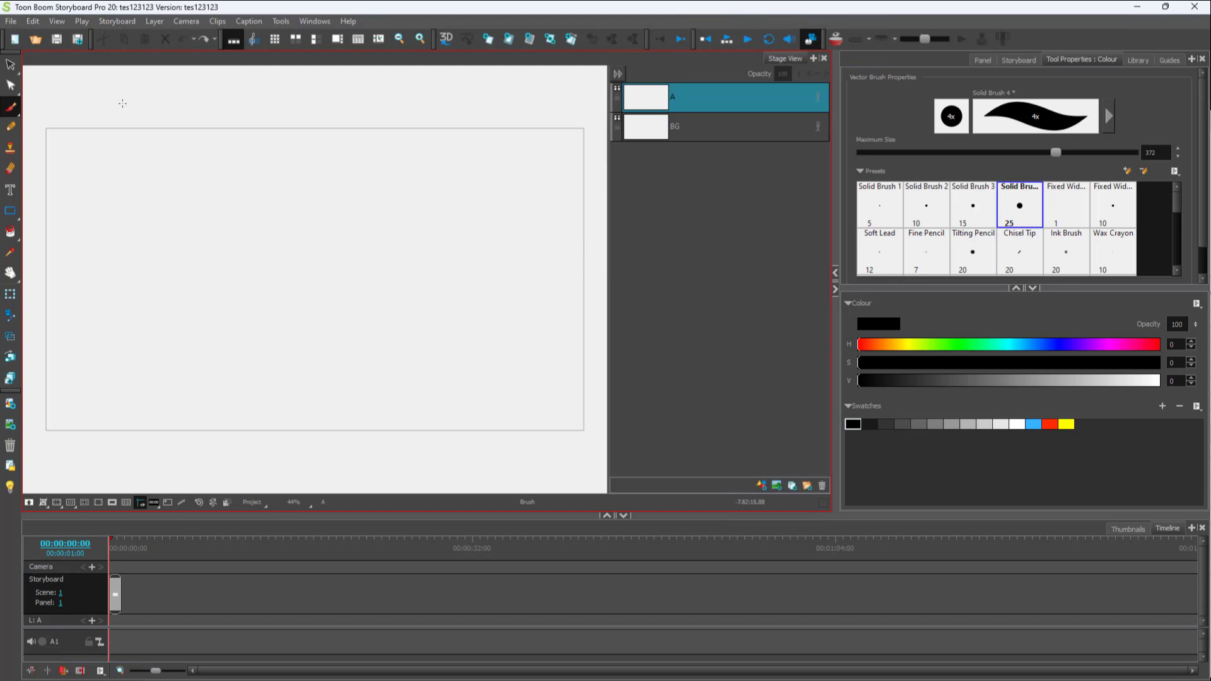
Paint a thick black L-shaped brush stroke on the left of the stage
left_click(10, 106)
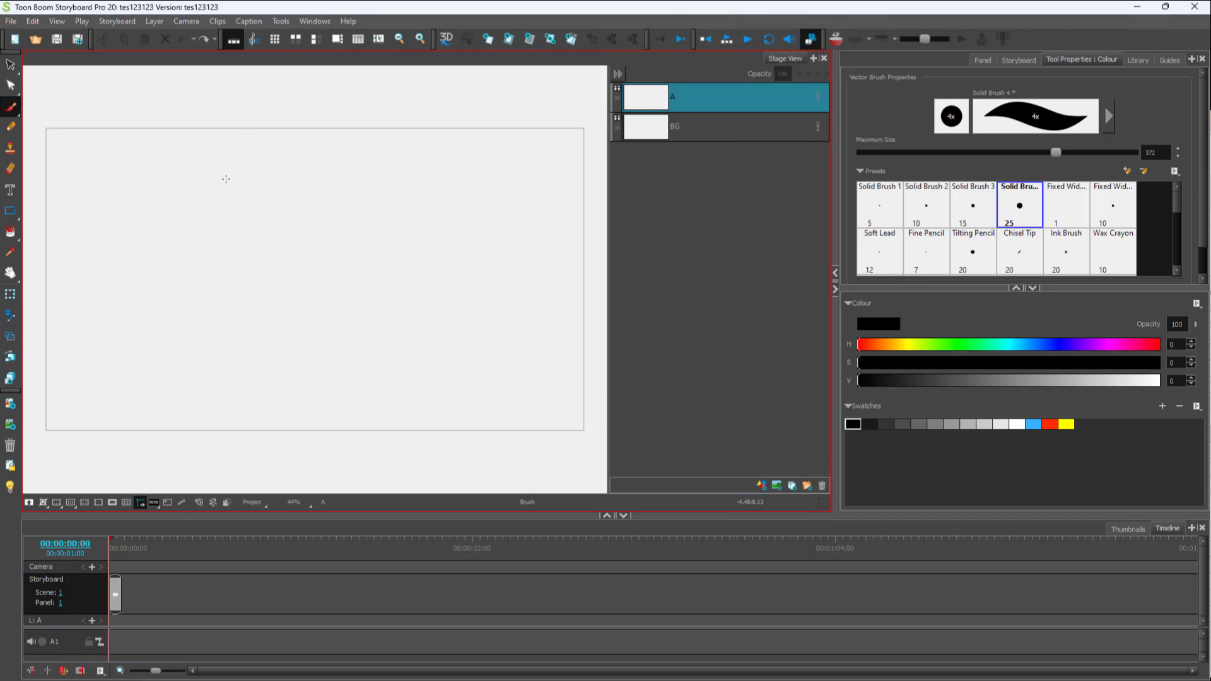
left_click_drag(193, 162, 278, 339)
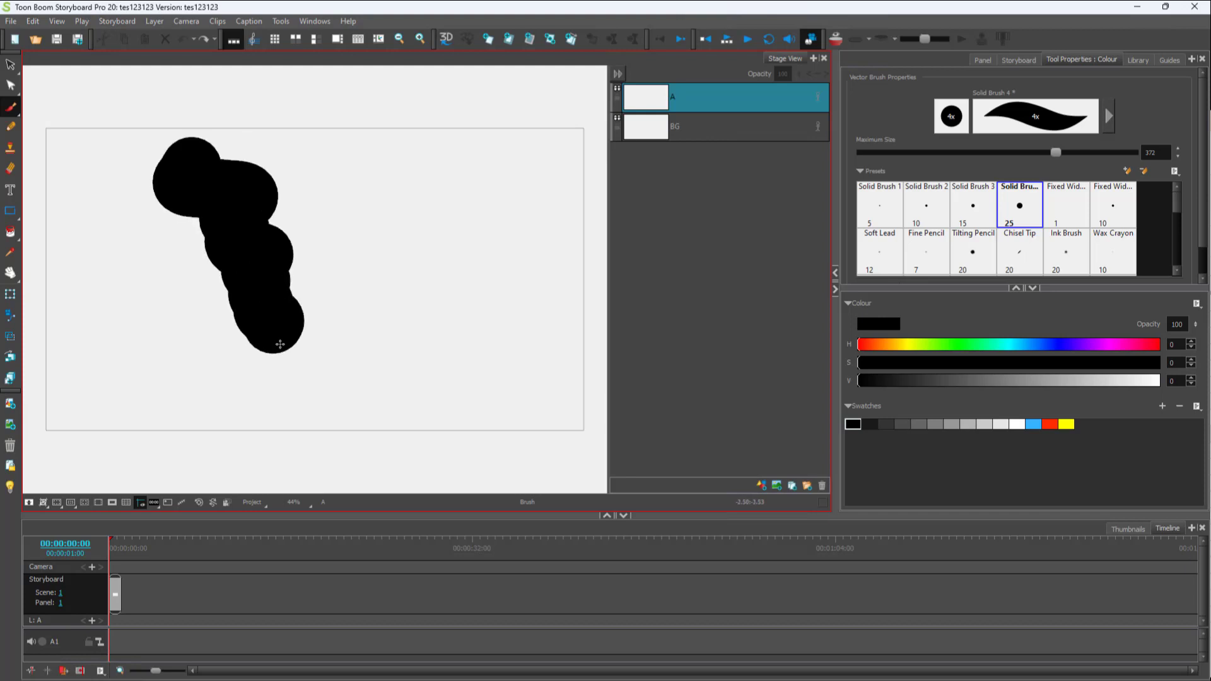
left_click_drag(280, 344, 443, 386)
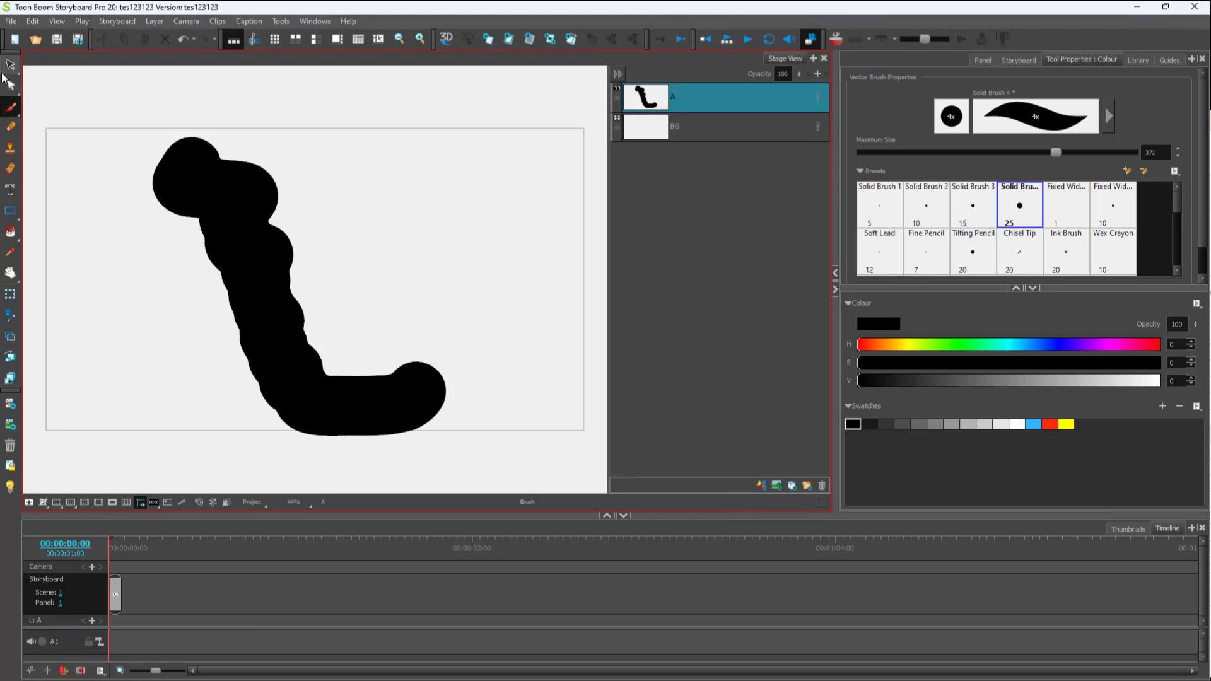
Lasso the L-shaped stroke with the Contour Editor to expose its contour points
left_click(12, 82)
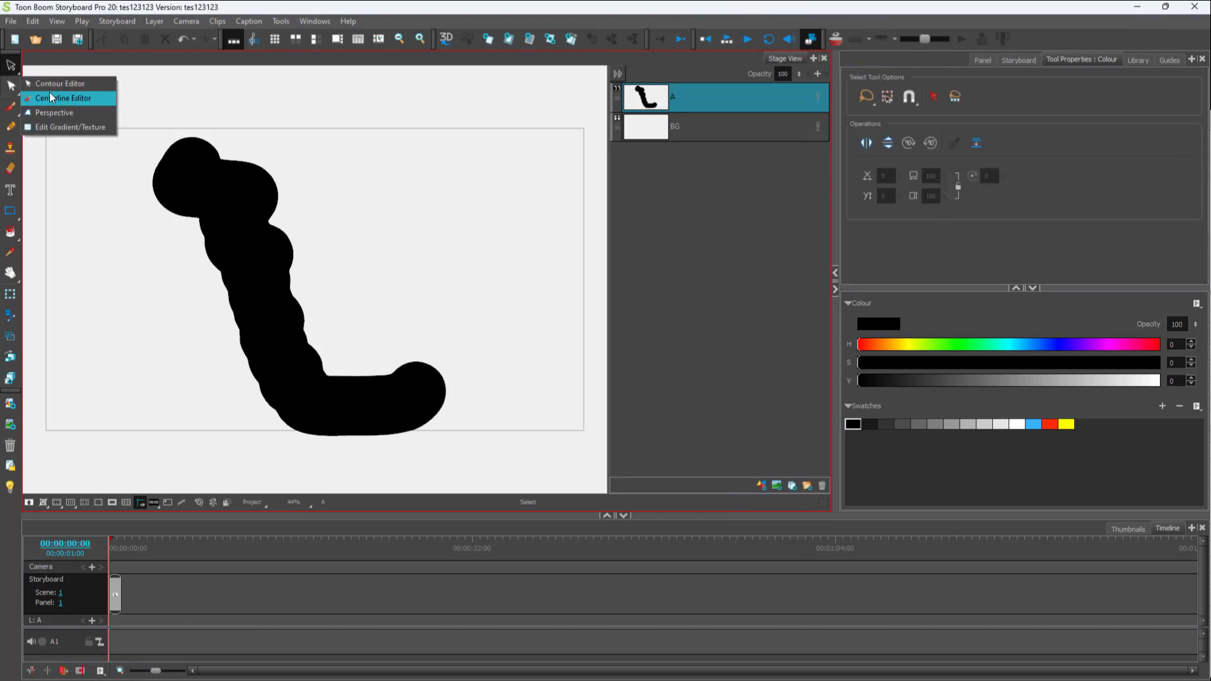
left_click(60, 82)
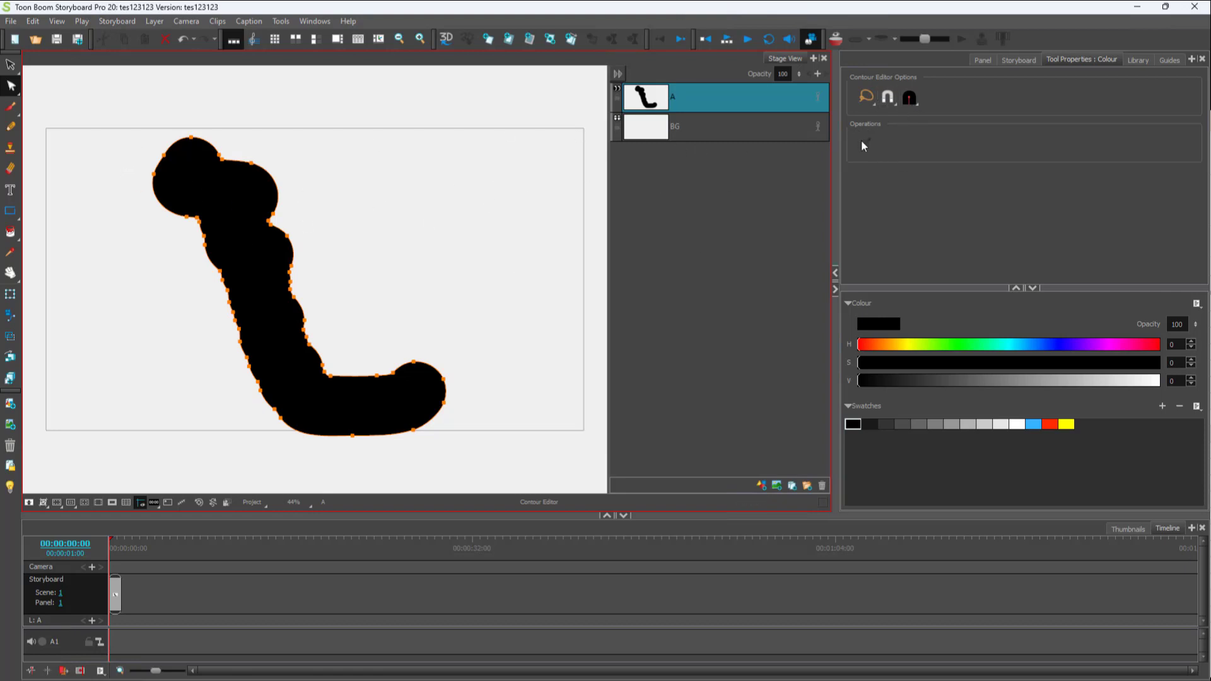
left_click_drag(139, 128, 454, 193)
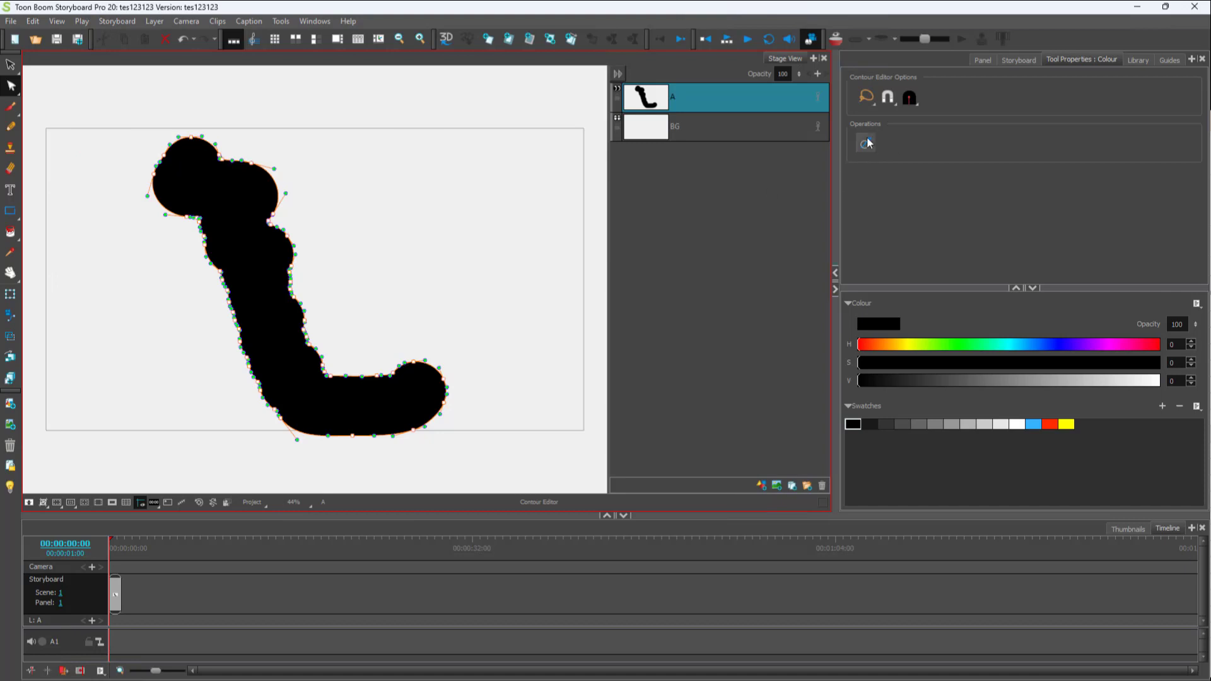
mouse_move(866, 144)
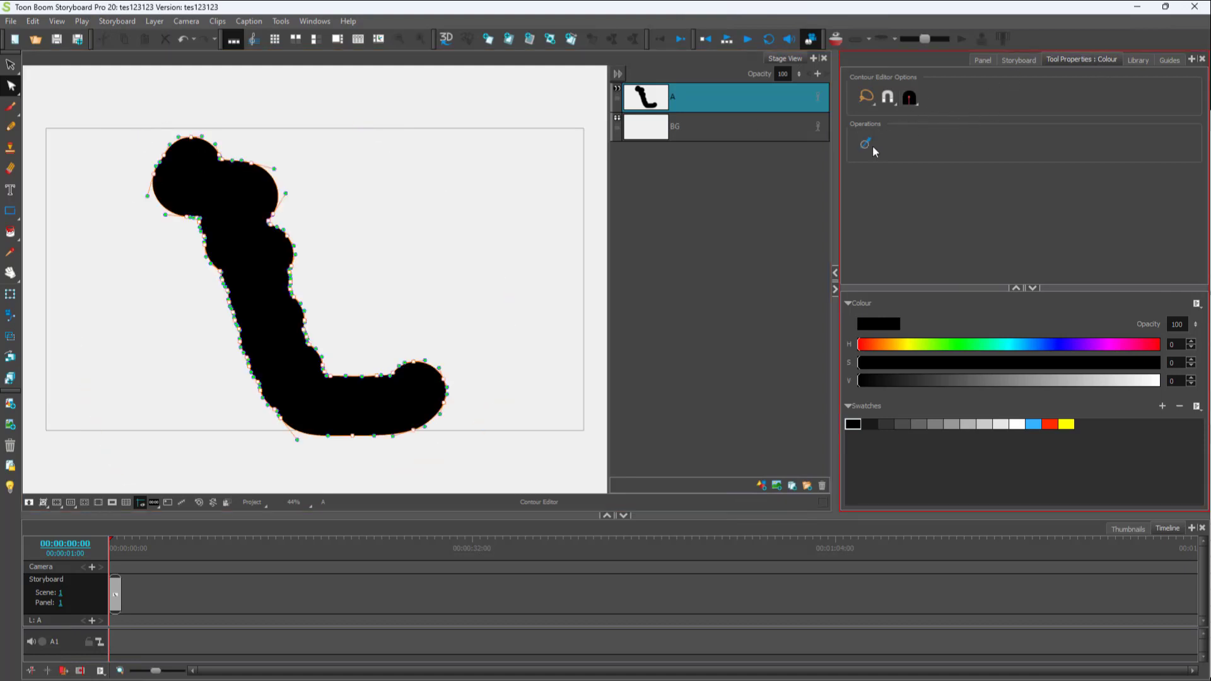
Apply the Smooth operation repeatedly to round the L-shaped stroke and remove points
left_click(864, 143)
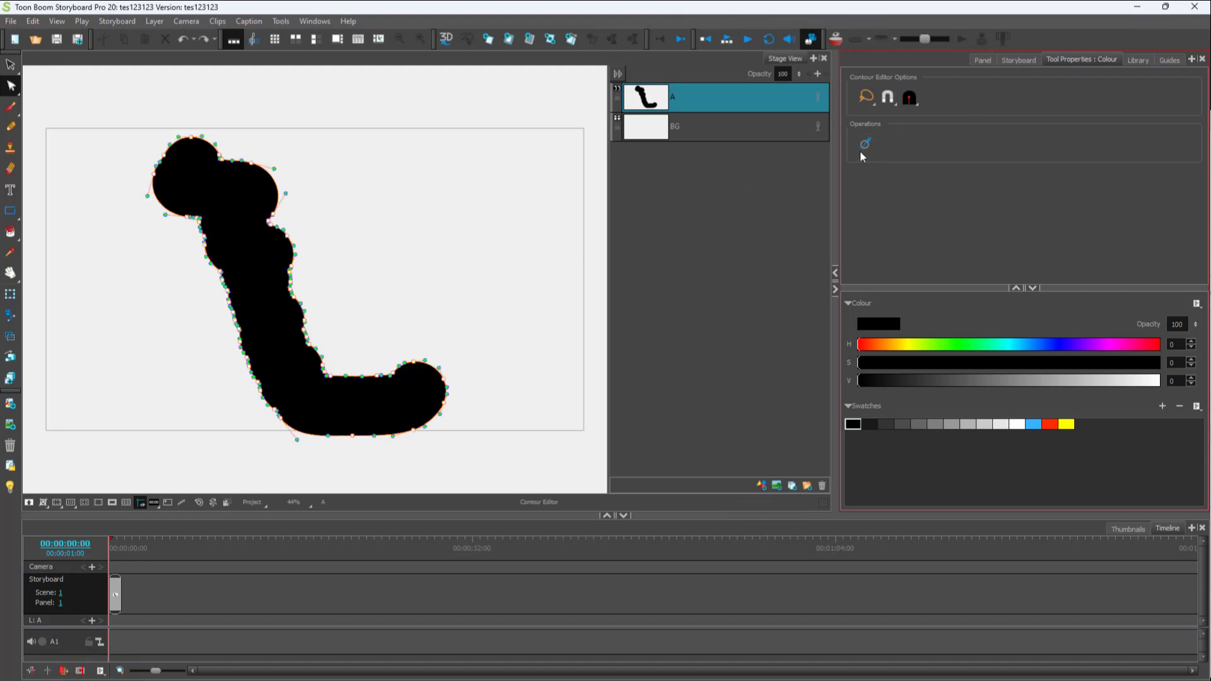
mouse_move(863, 143)
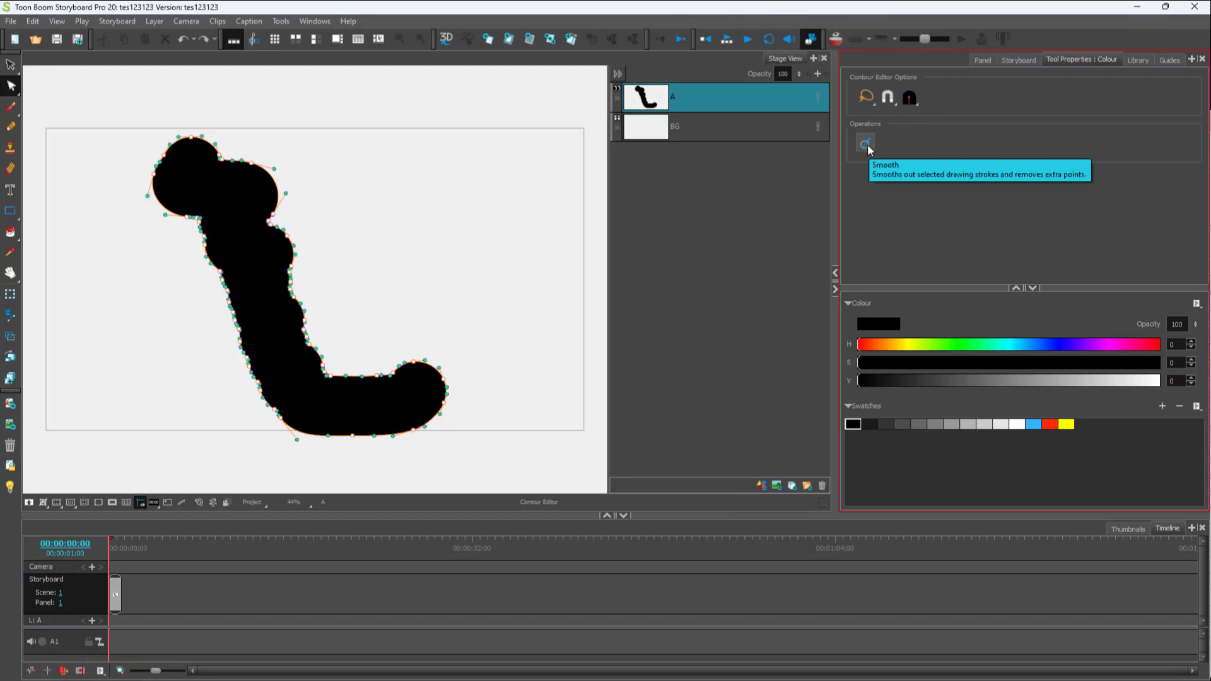
left_click(864, 144)
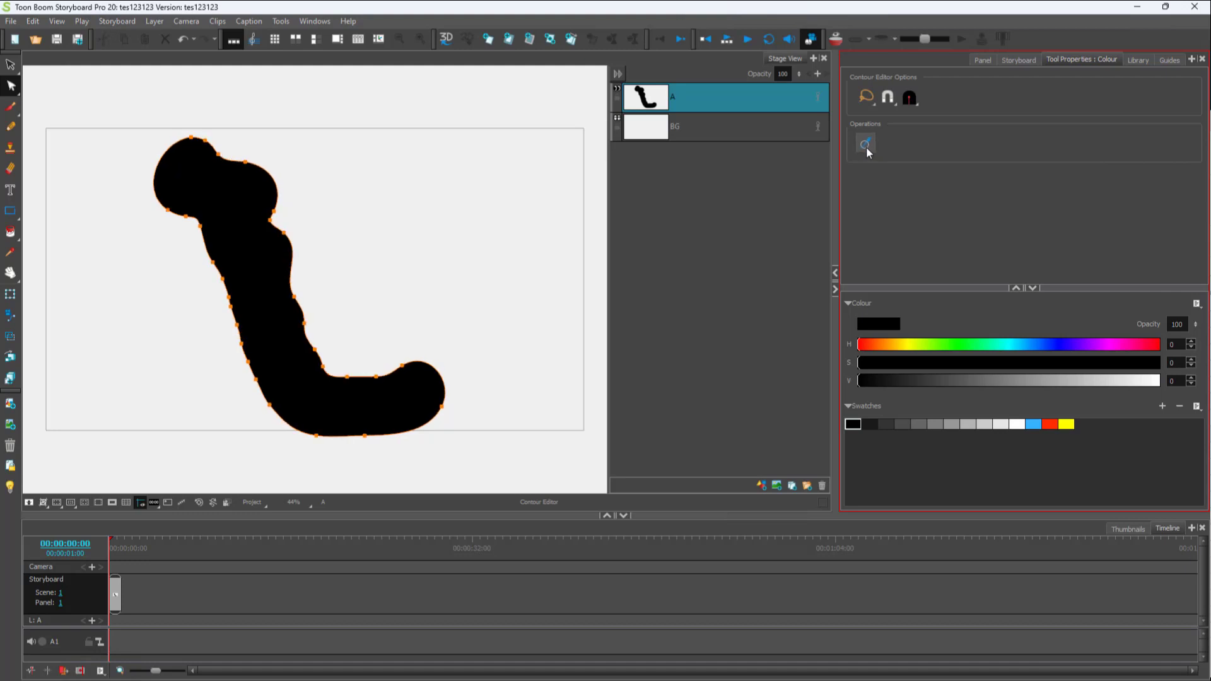
left_click(864, 145)
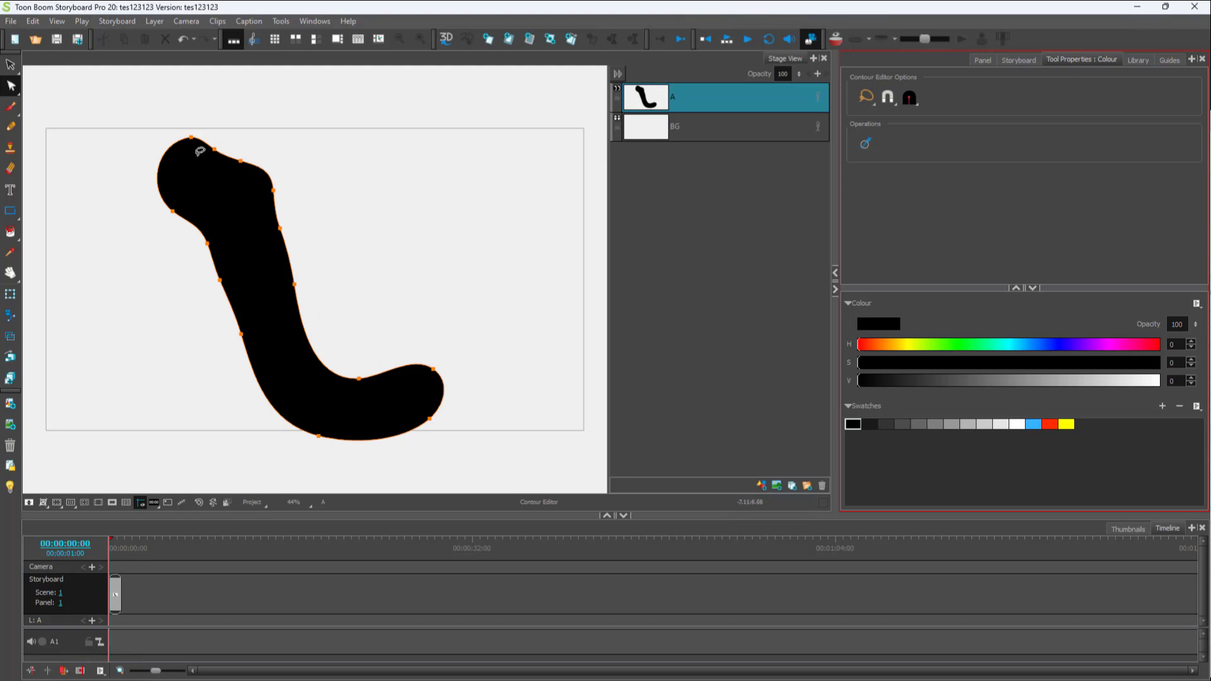
mouse_move(32, 108)
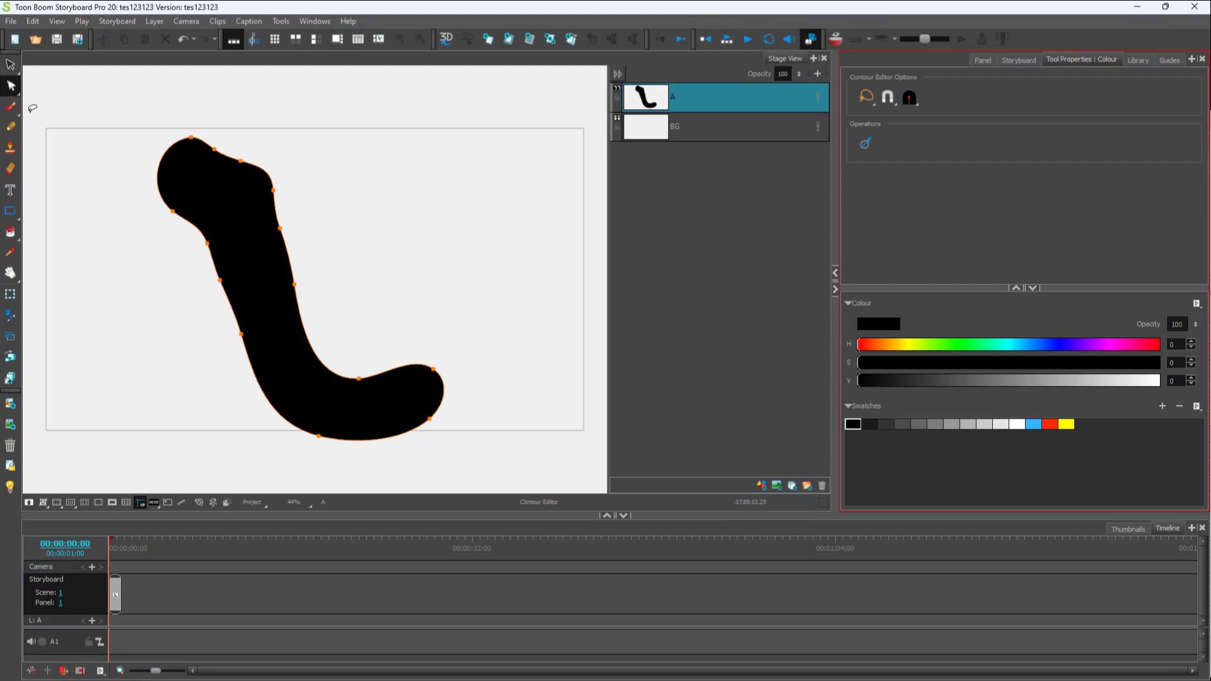
Paint a lumpy black blob right of the curve and select it
left_click(11, 108)
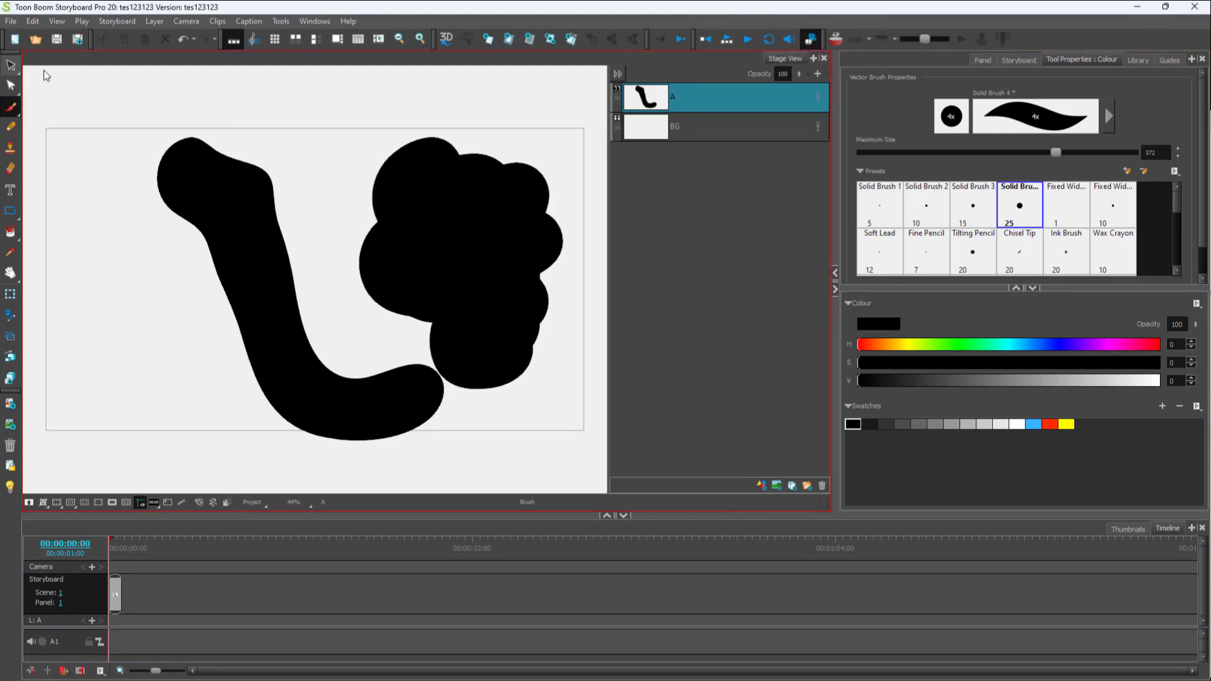
left_click(11, 65)
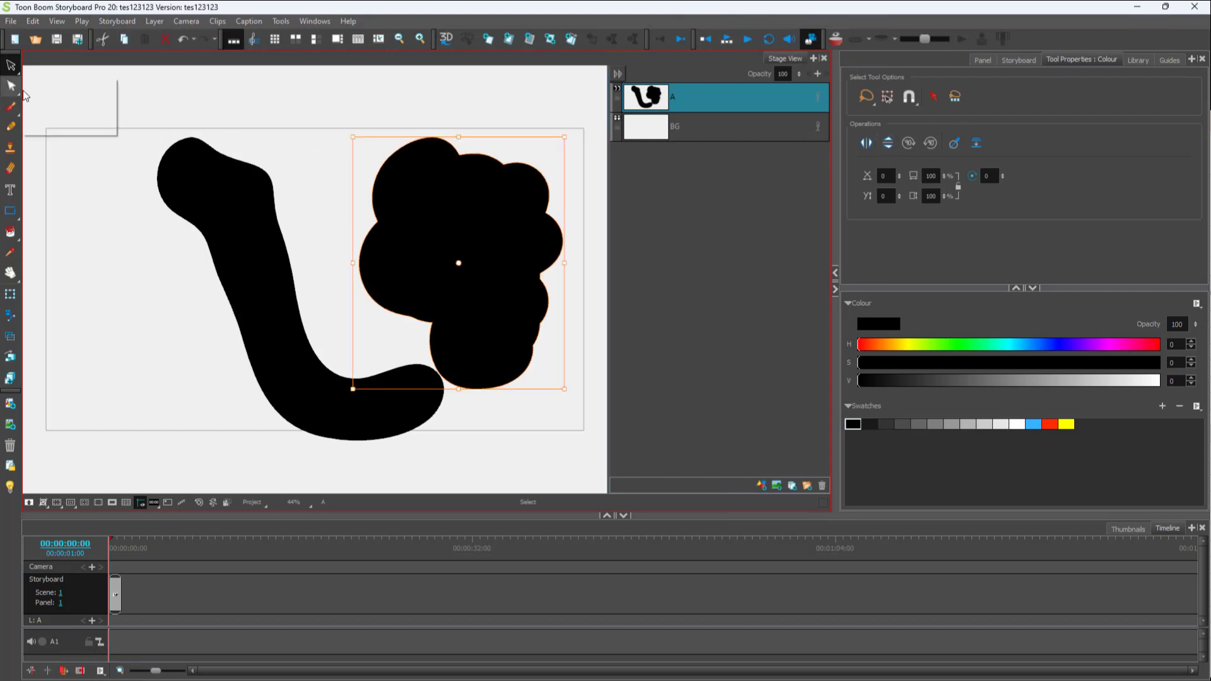
Smooth the blob's contour with the Contour Editor and the Smooth operation
left_click(11, 85)
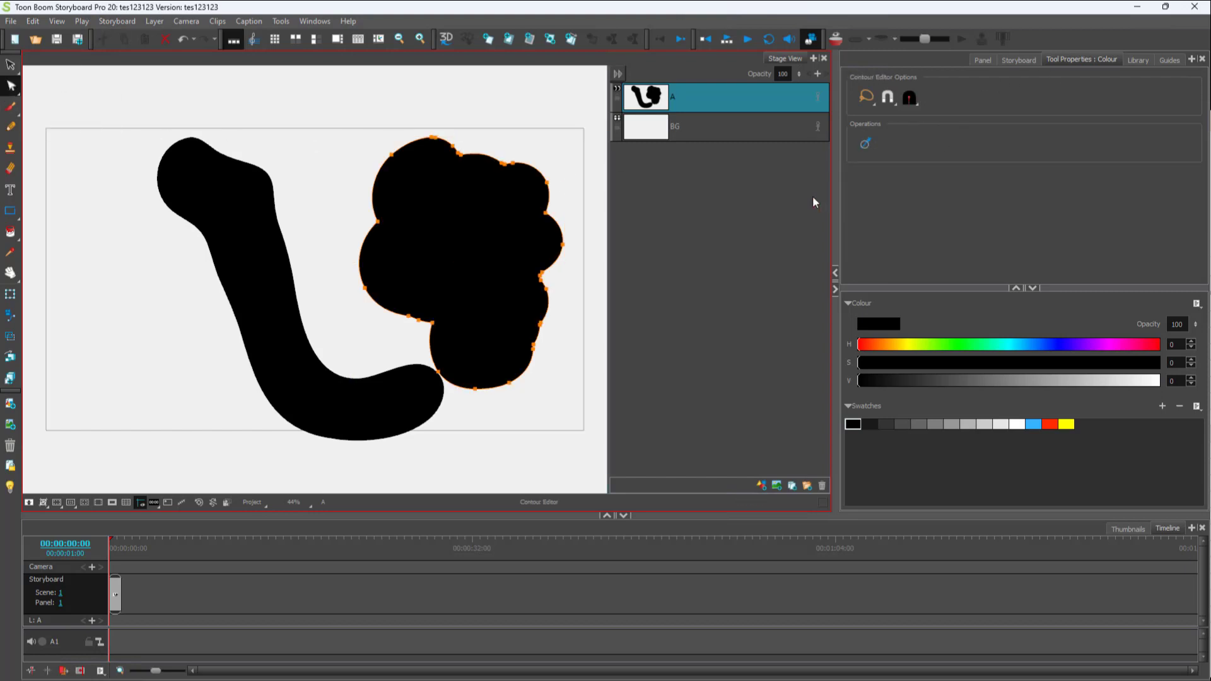
left_click(865, 144)
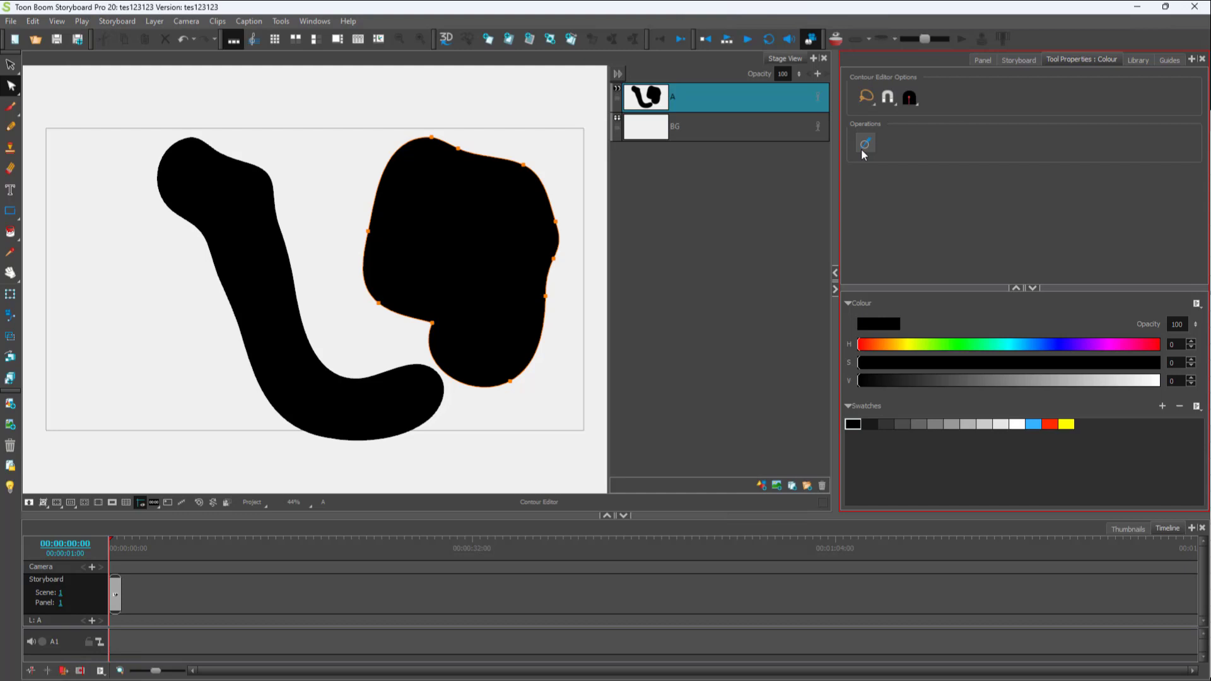
mouse_move(915, 162)
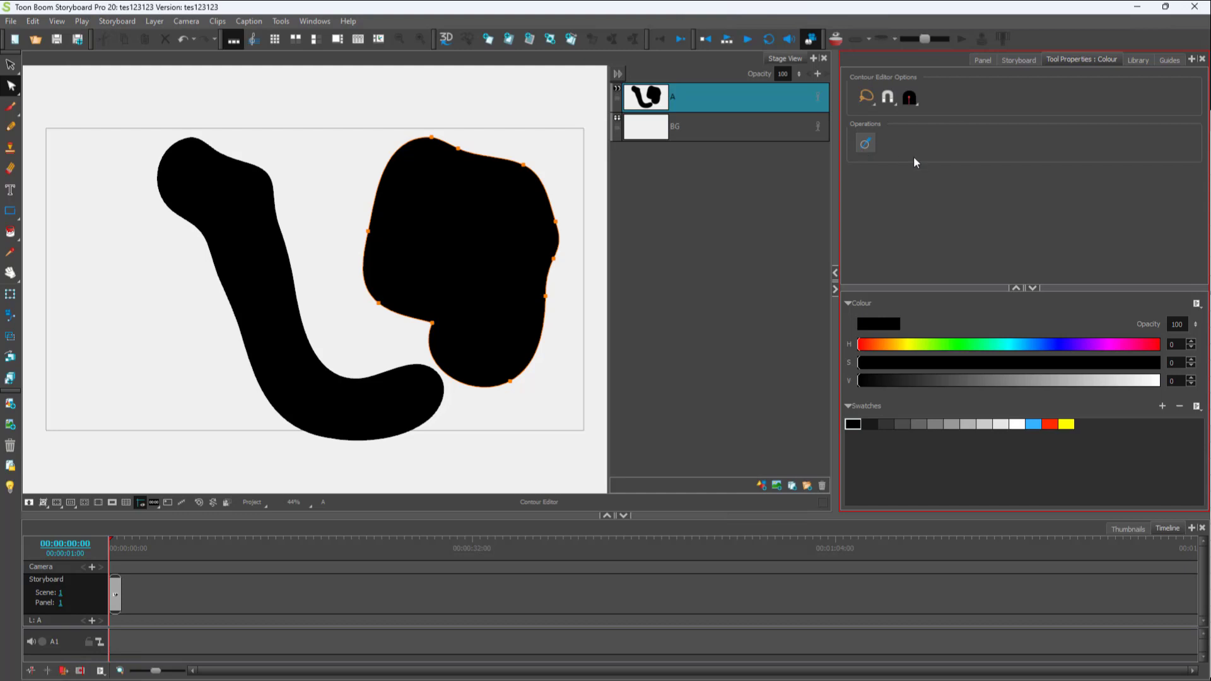